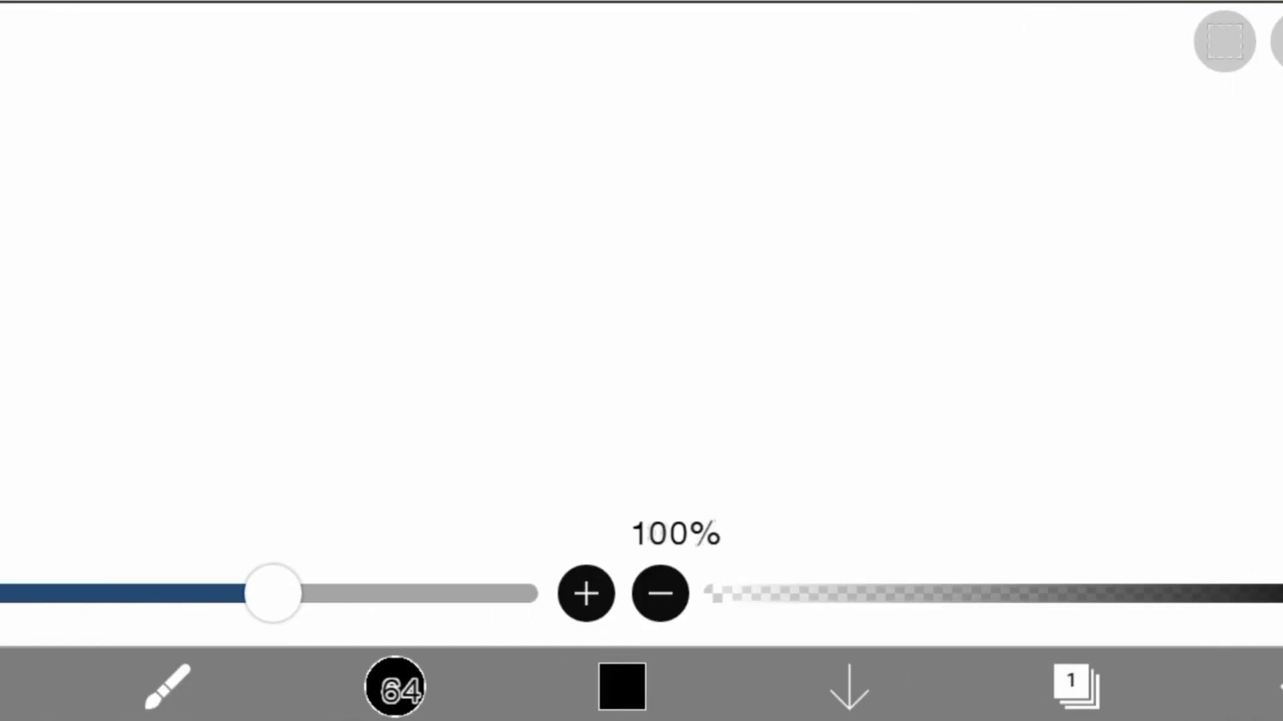
- Choose an orange paint colour for the sky
{"action": "left_click", "coordinate": [394, 685]}
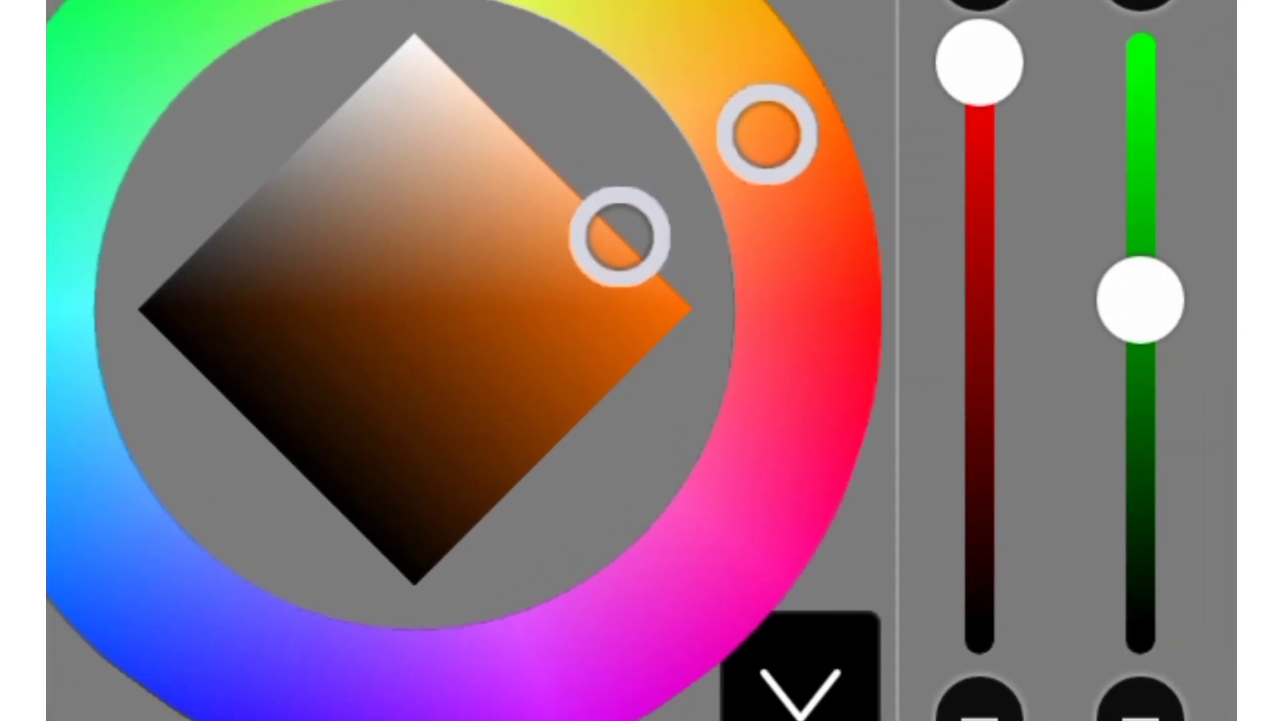
{"action": "left_click", "coordinate": [789, 671]}
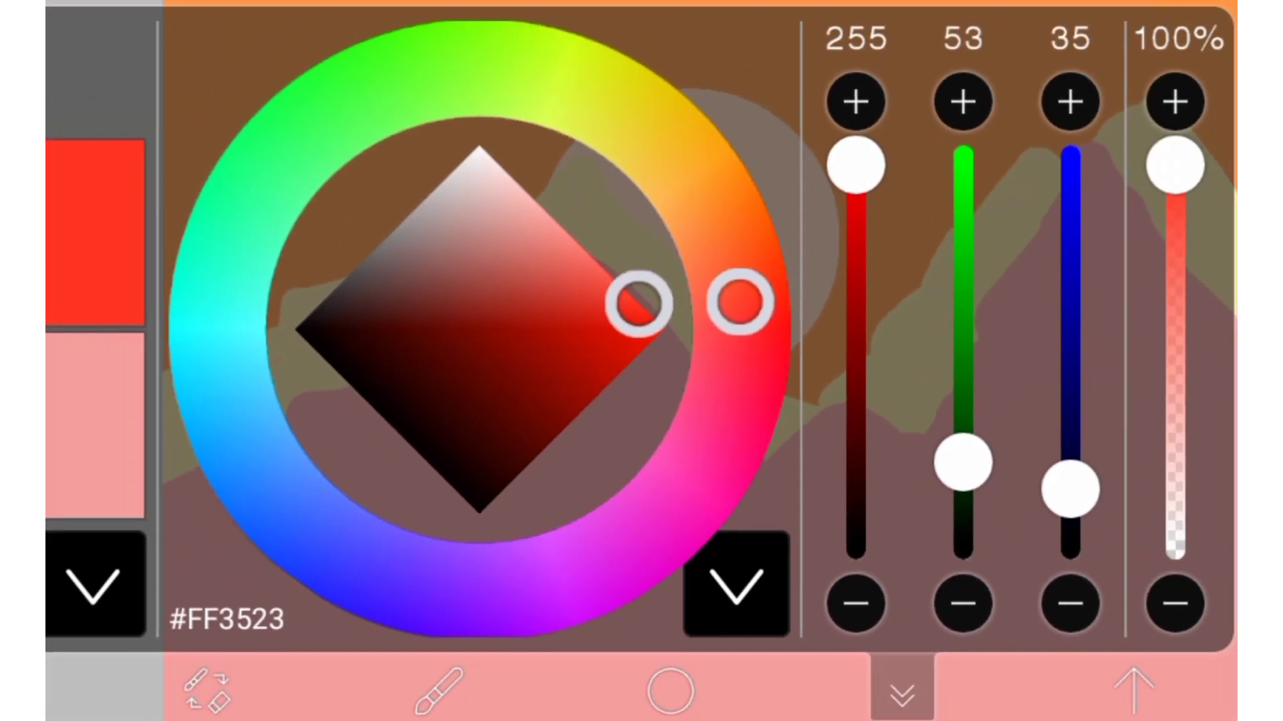
- Pick dark navy #00003A, fill the navy hills, and outline the black foreground ridge
{"action": "left_click", "coordinate": [897, 693]}
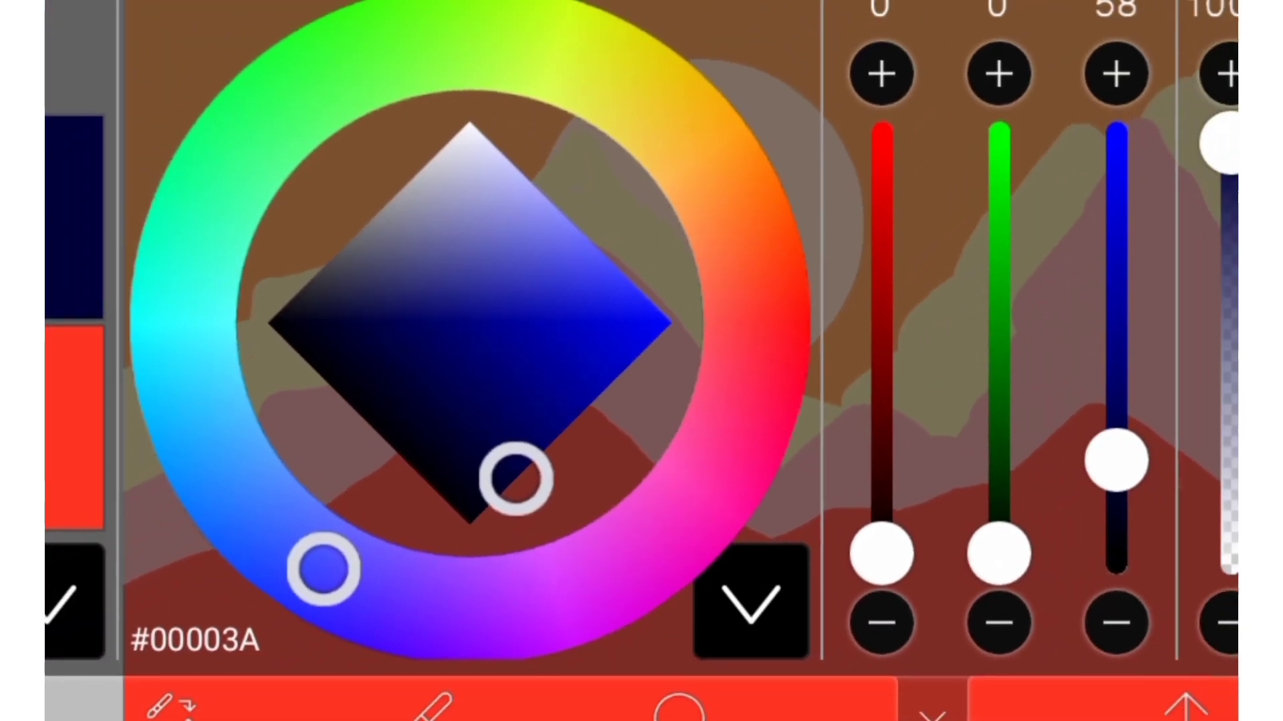
{"action": "left_click", "coordinate": [744, 597]}
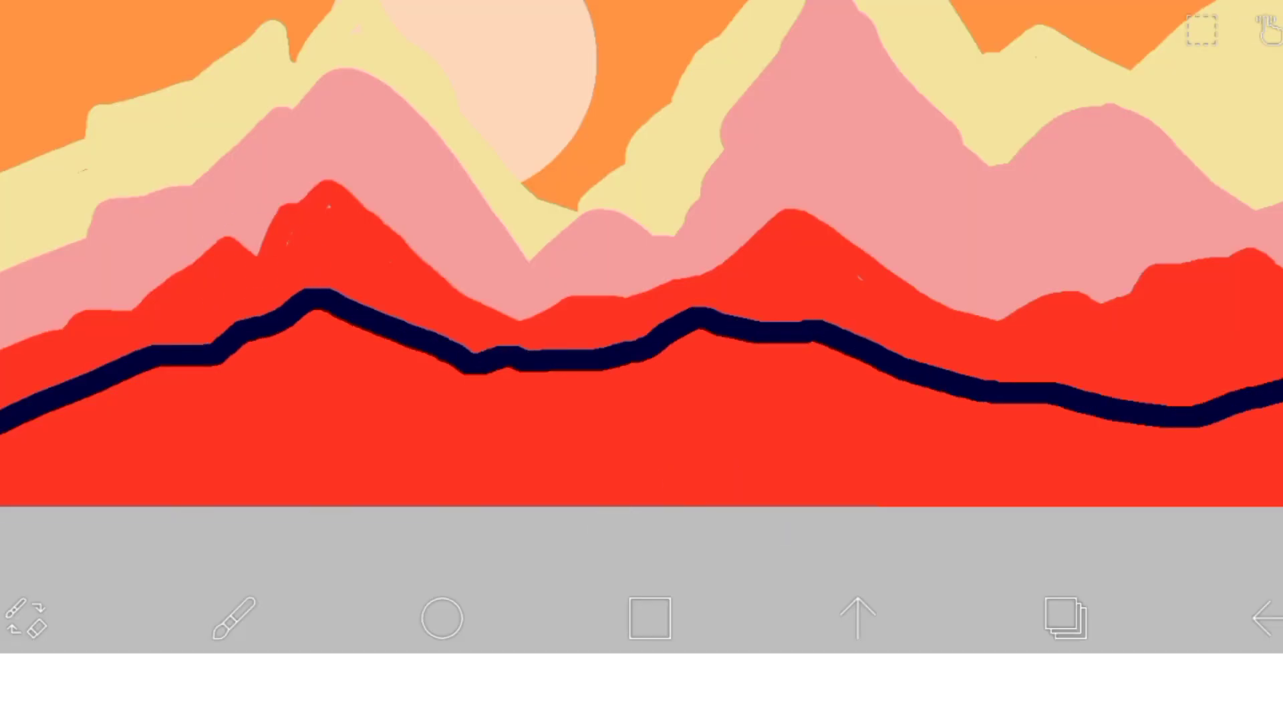
{"action": "left_click", "coordinate": [818, 499]}
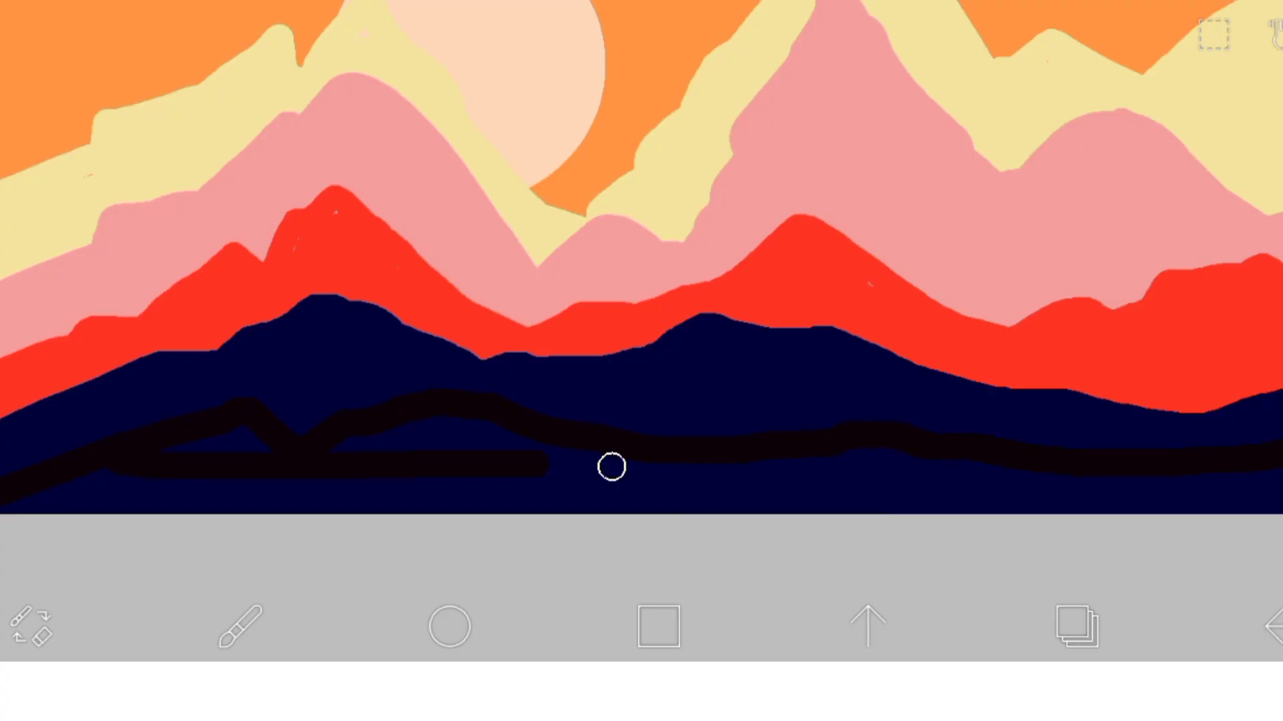
{"action": "left_click_drag", "start_coordinate": [610, 467], "coordinate": [948, 520]}
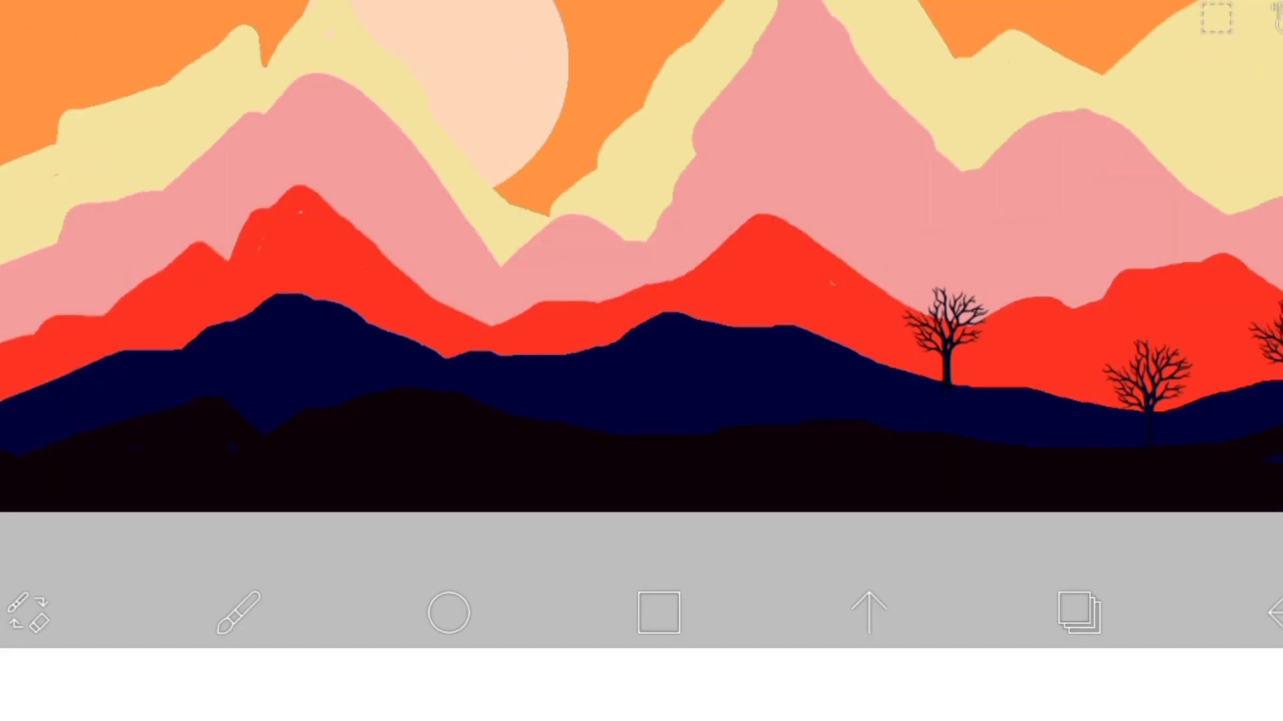
- Paint large black bare trees and a band of blue conifers along the hills
{"action": "left_click", "coordinate": [237, 612]}
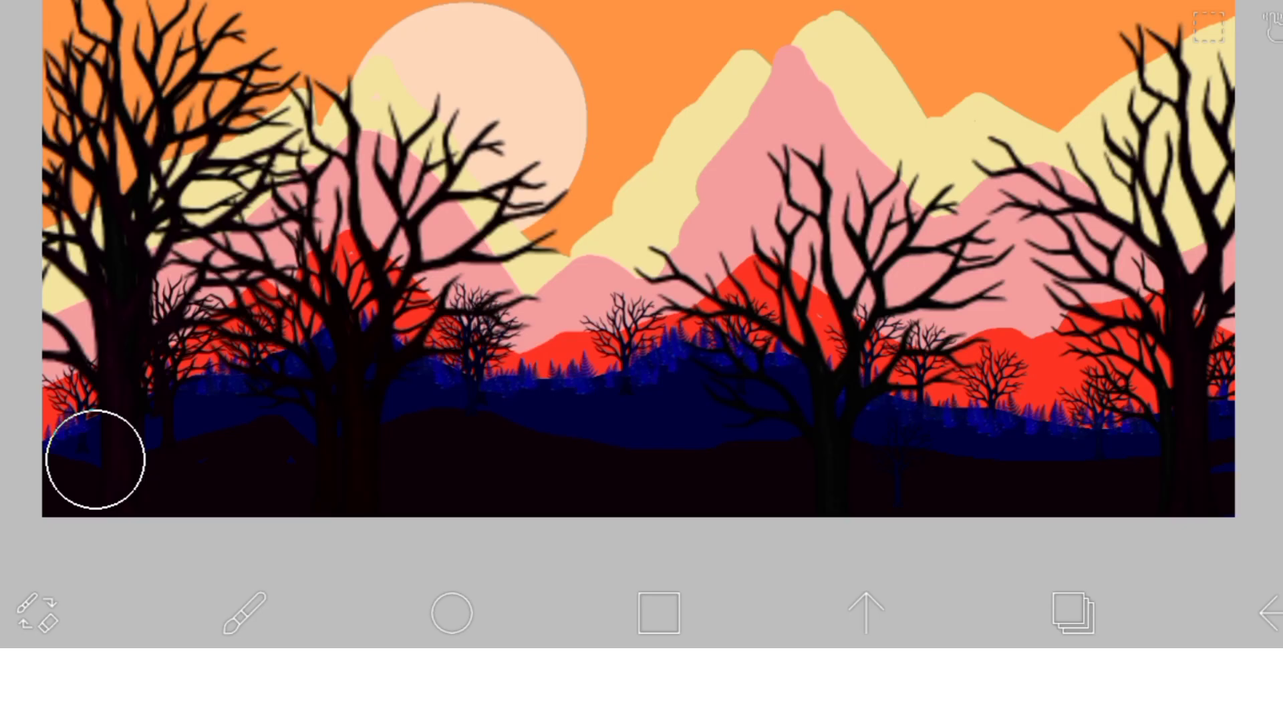
- Paint dark pink ferns across the foreground and save the painting as PNG
{"action": "left_click_drag", "start_coordinate": [98, 449], "coordinate": [1063, 441]}
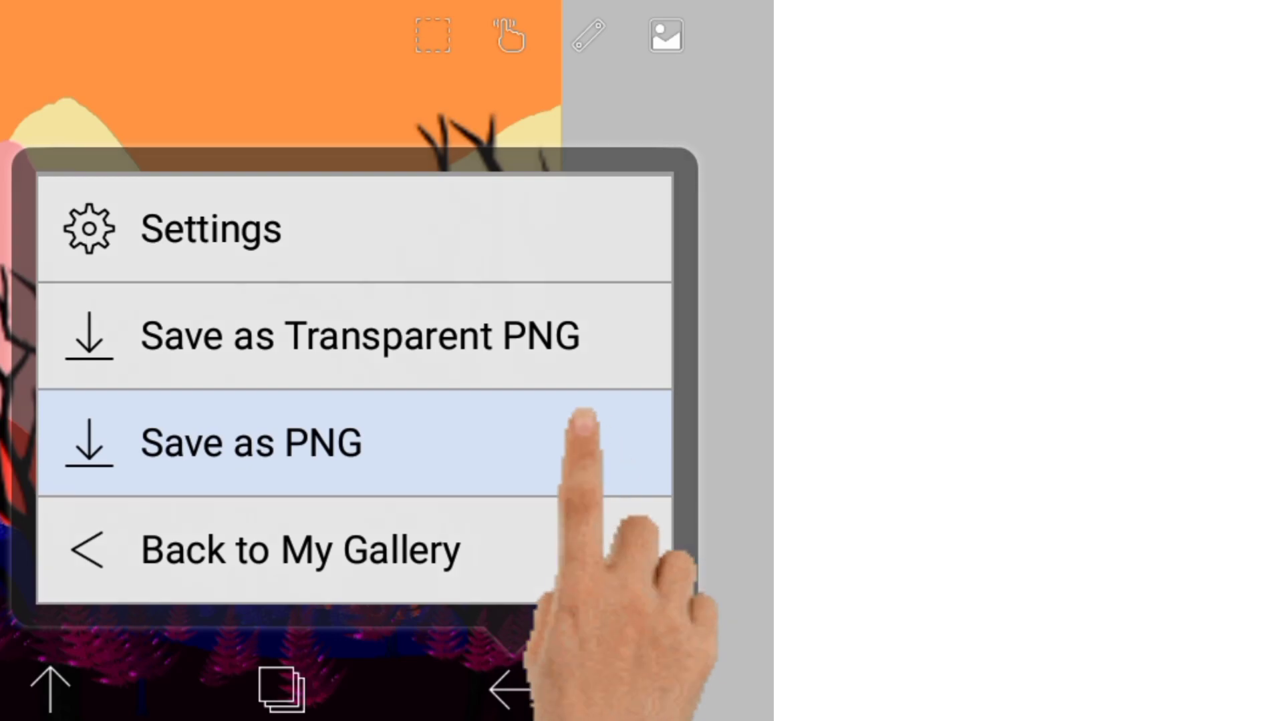
{"action": "left_click", "coordinate": [252, 442]}
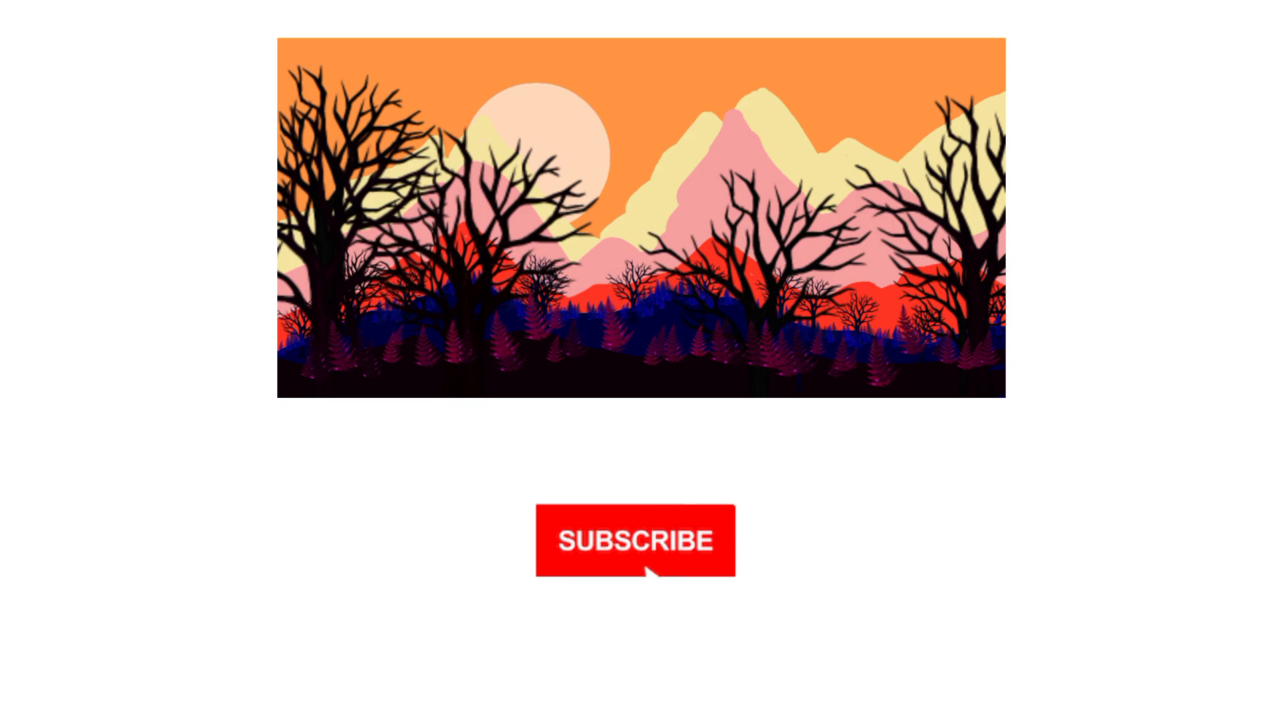
{"action": "left_click", "coordinate": [634, 541]}
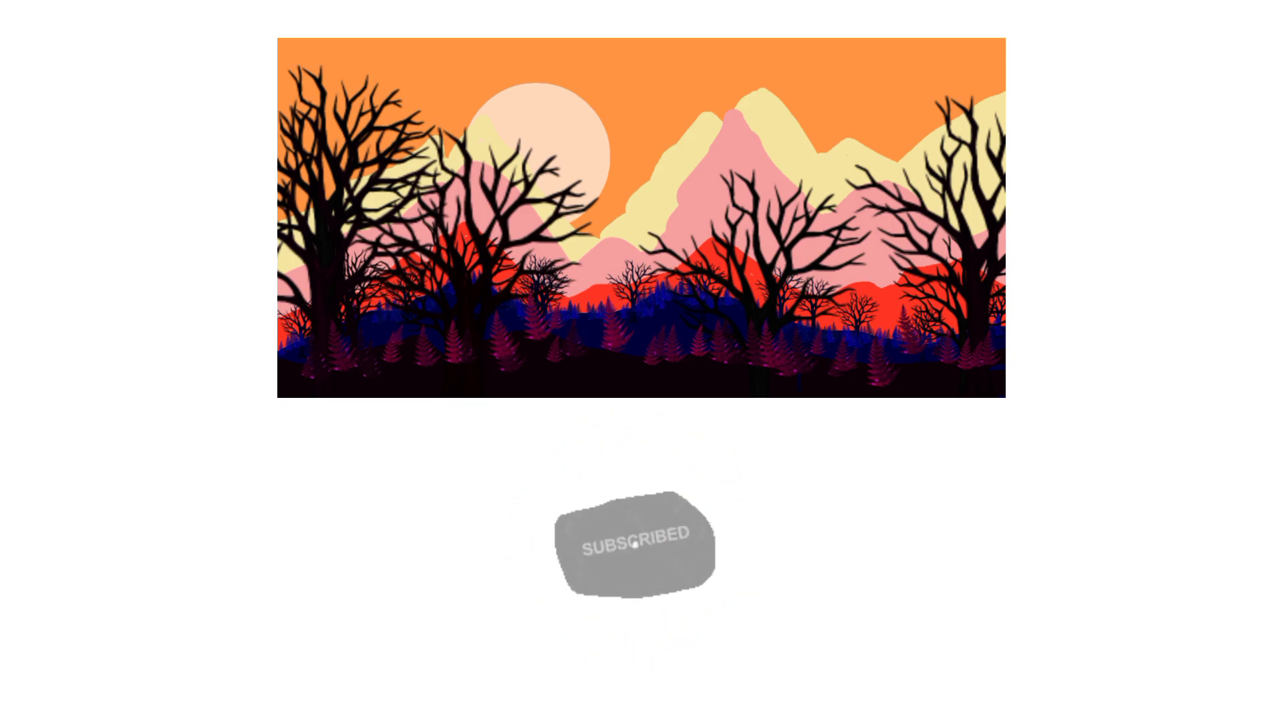